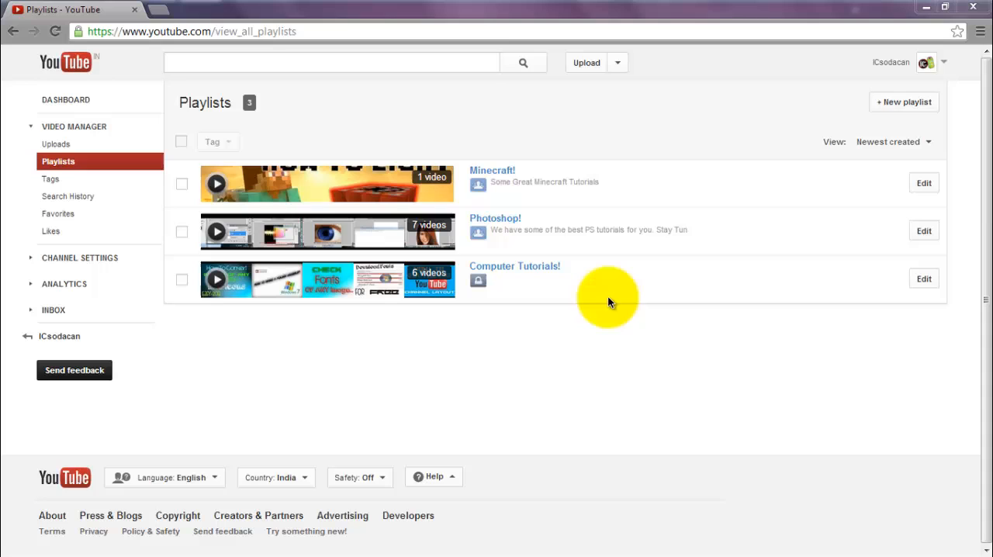
mouse_move(532, 273)
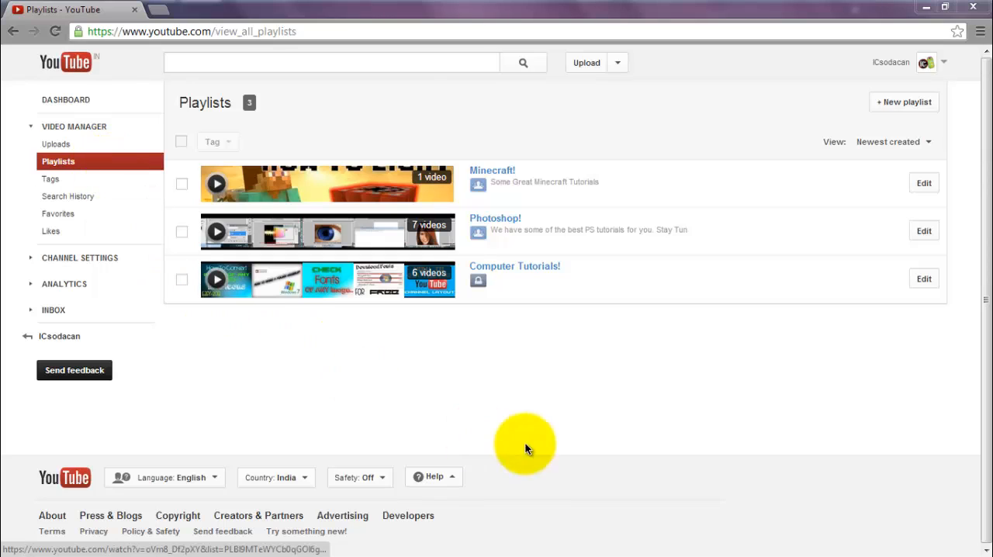
mouse_move(549, 275)
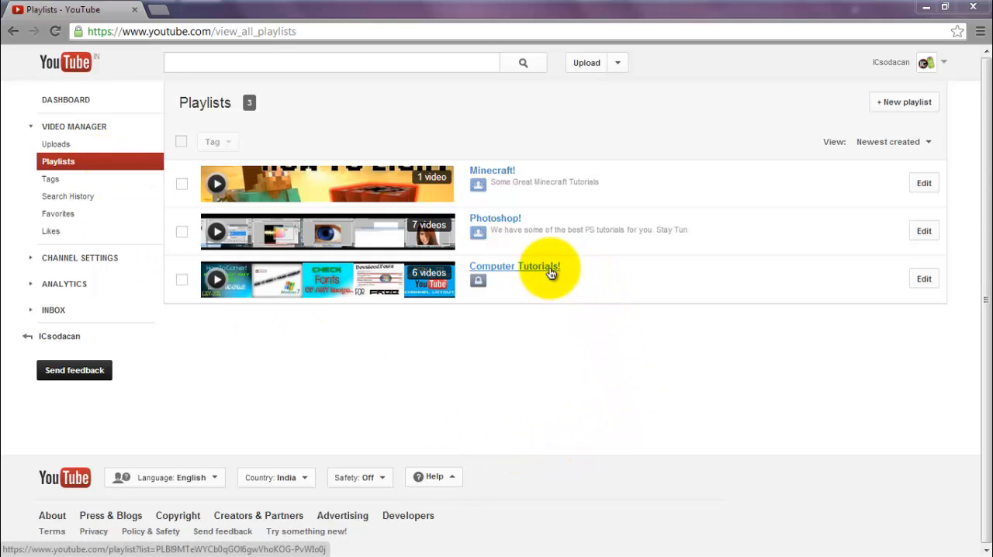
mouse_move(592, 258)
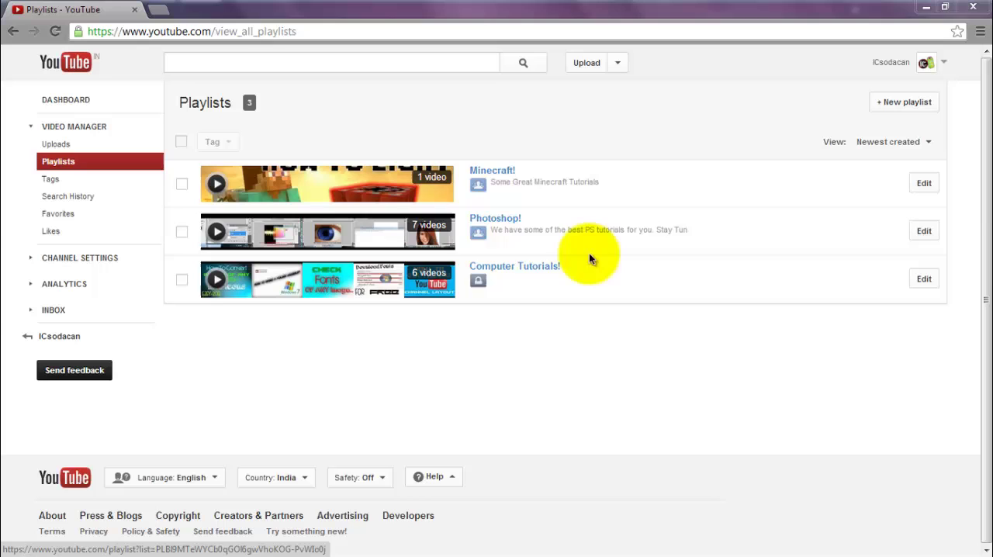
- Open the private Computer Tutorials! playlist in edit mode, showing its six videos
click(515, 267)
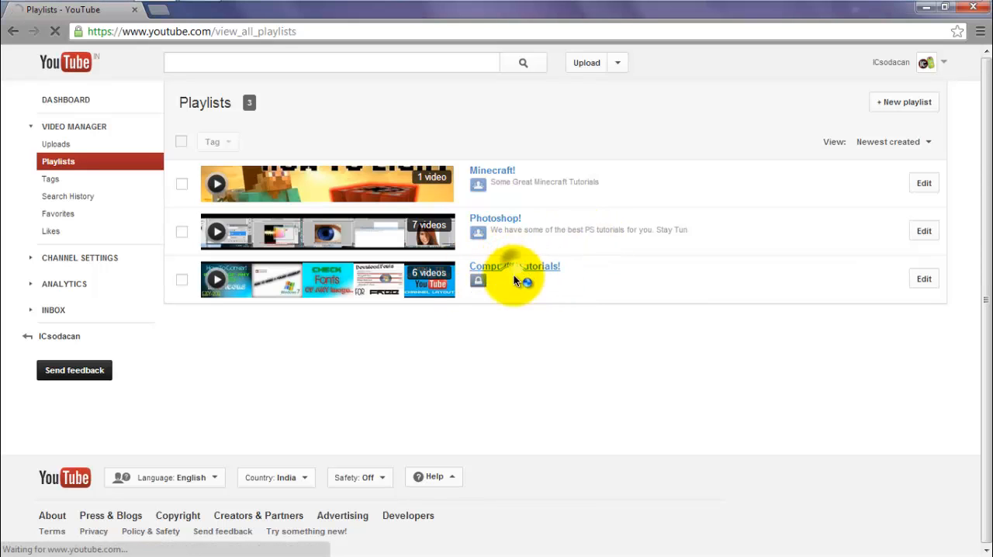
click(514, 266)
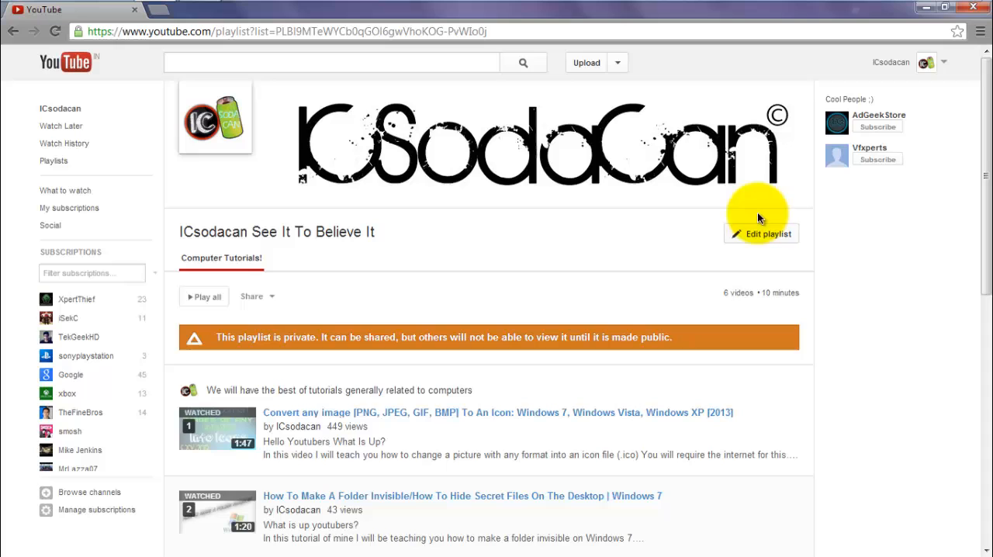
click(762, 234)
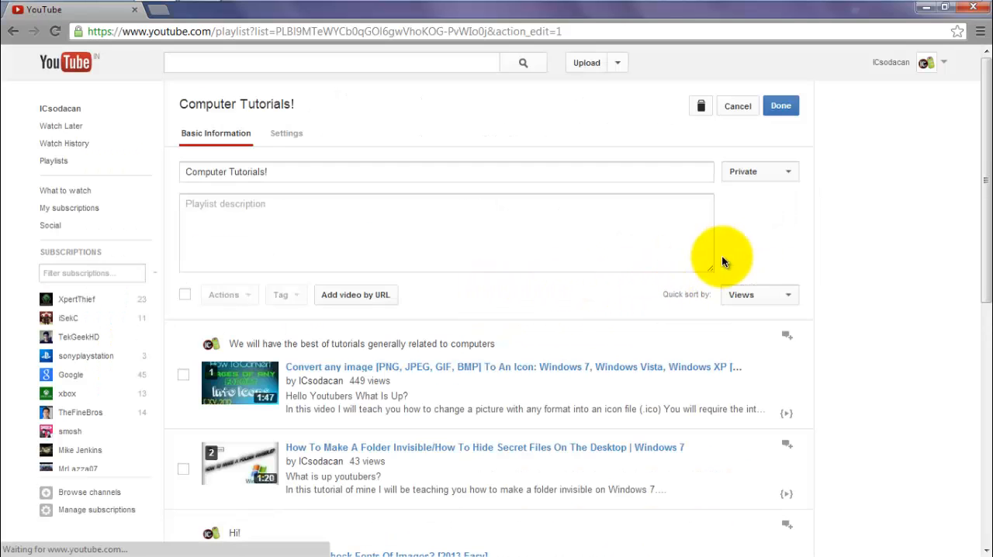
mouse_move(479, 172)
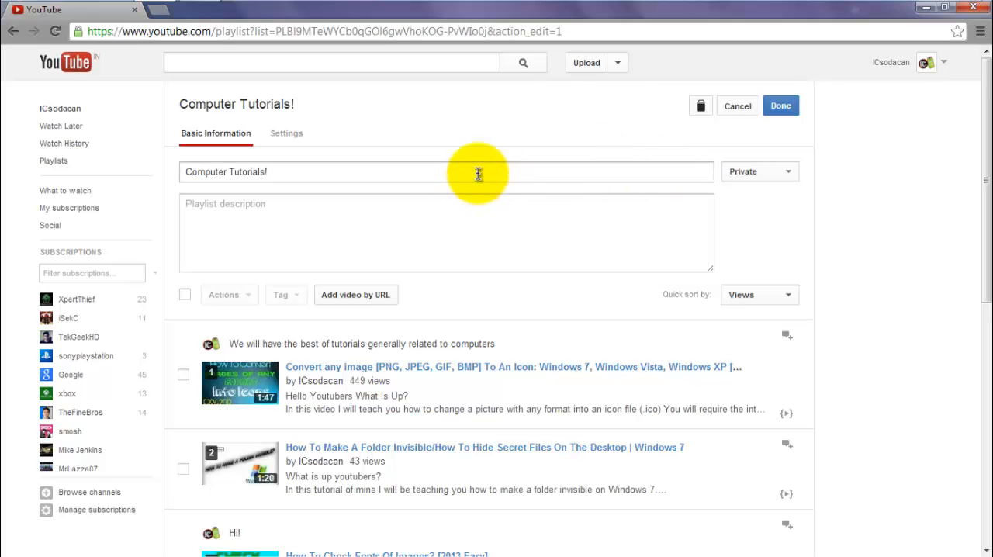
mouse_move(737, 285)
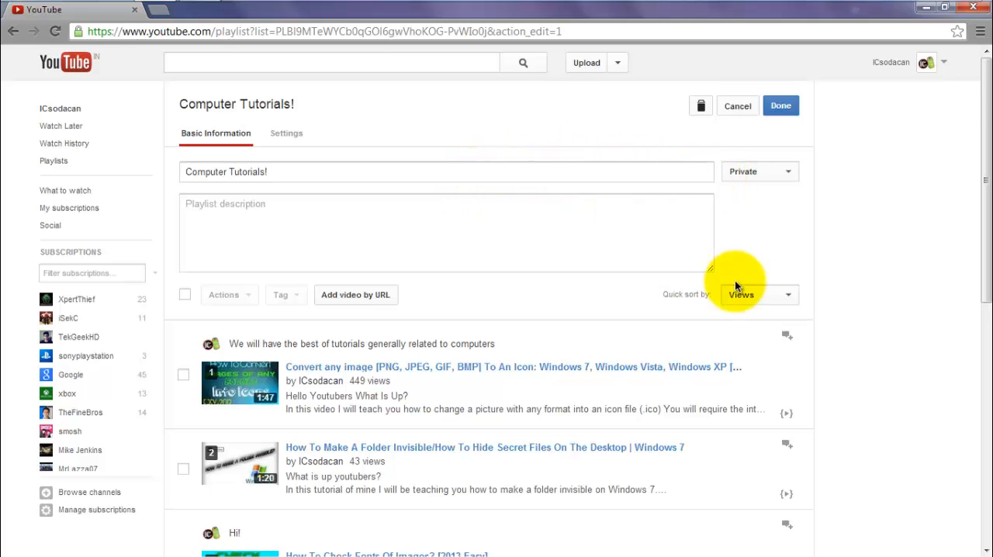
- Change the playlist privacy from Private to Public and save with Done
click(759, 172)
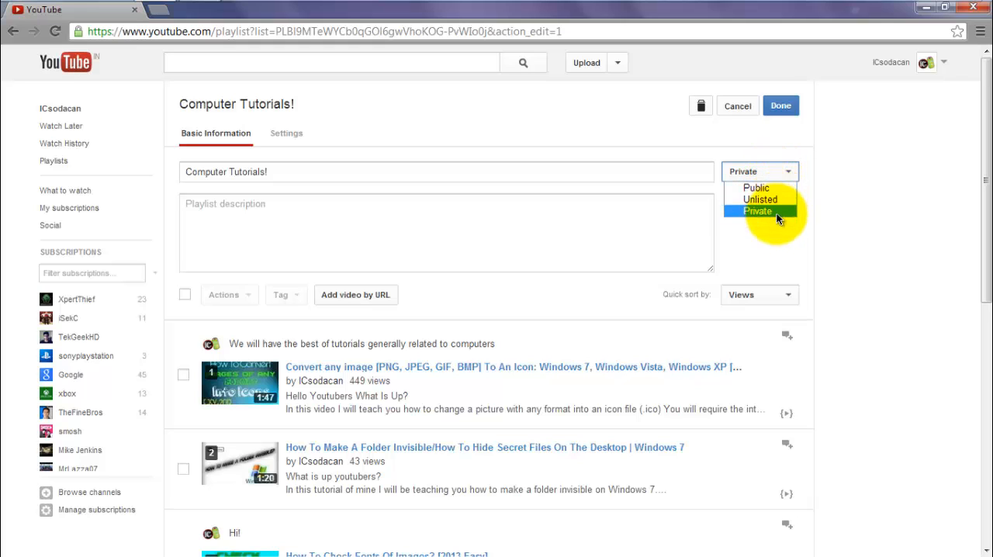
mouse_move(777, 187)
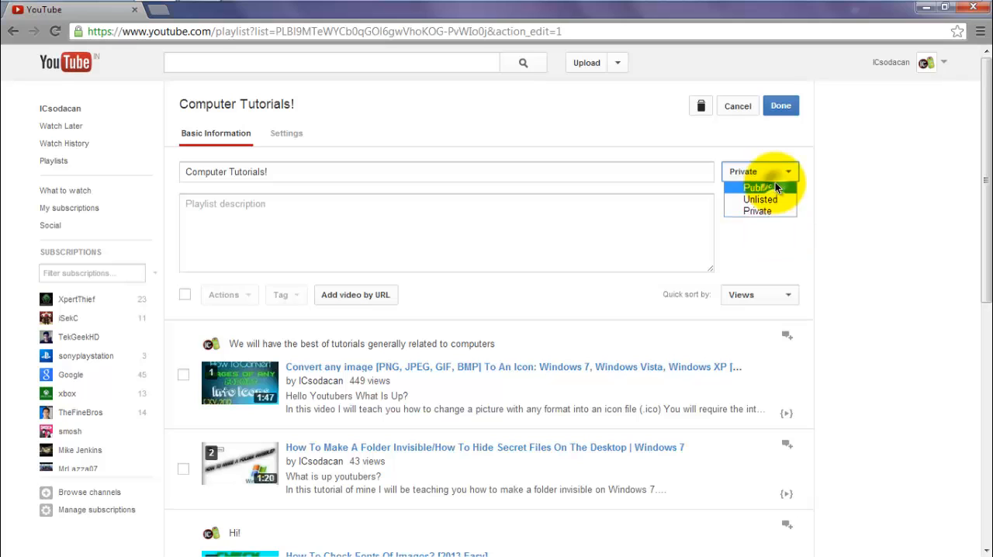
click(754, 188)
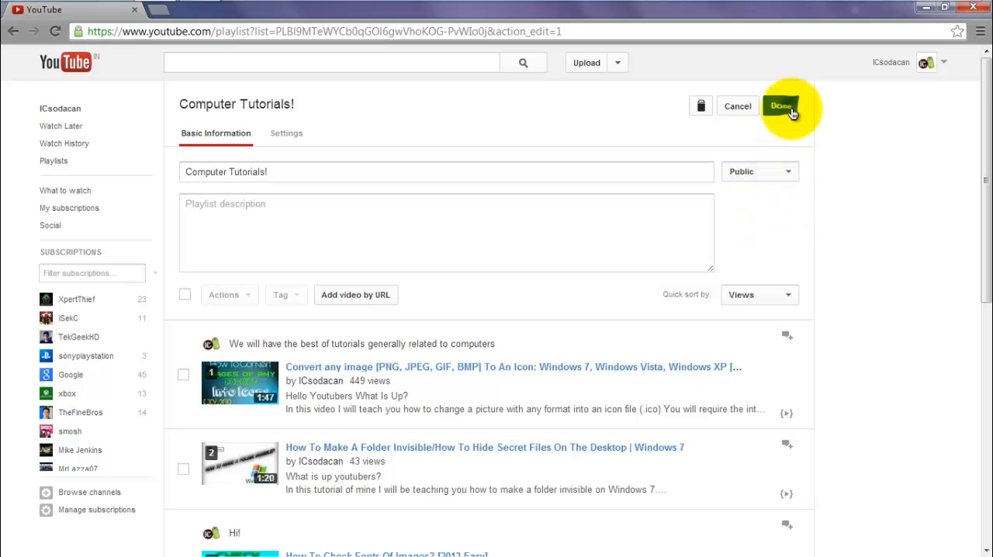
click(779, 106)
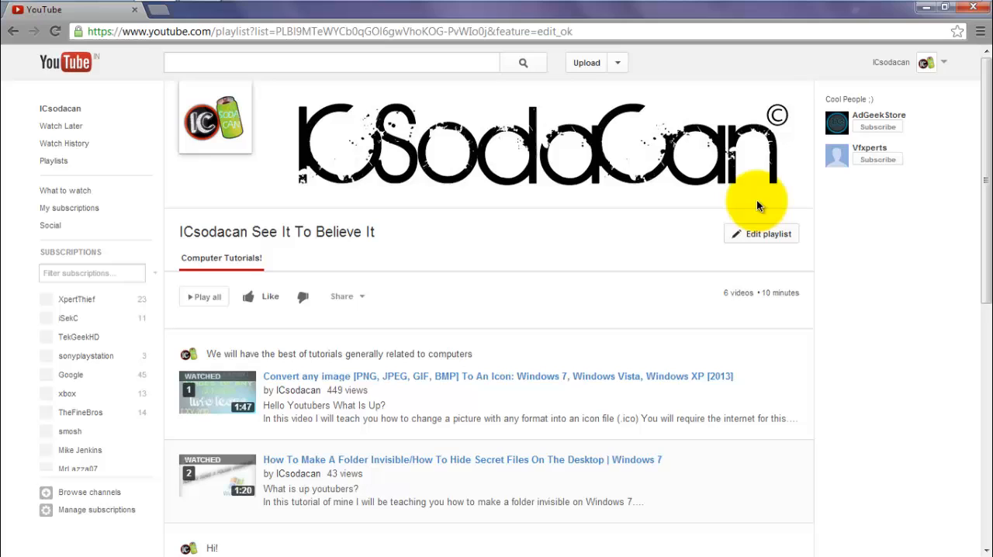